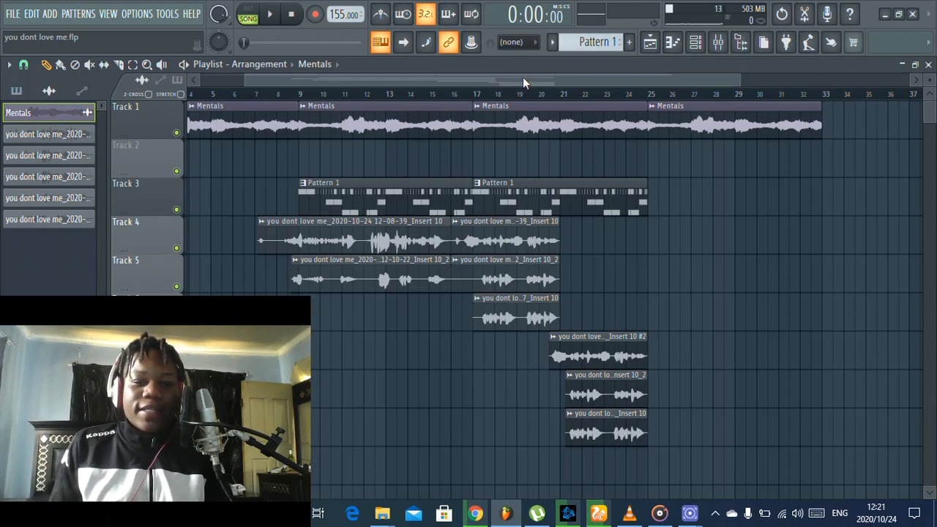
mouse_move(315, 14)
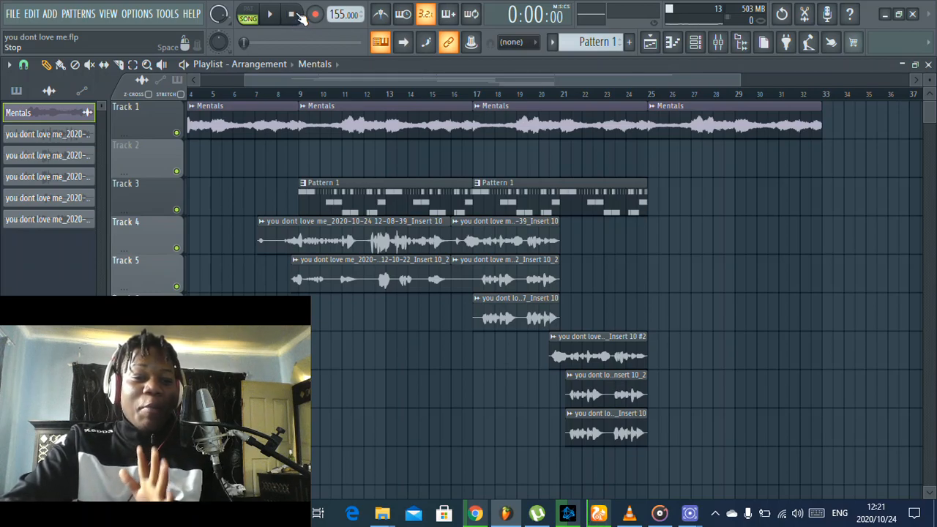
- Start song playback from the beginning to hear the vocal hook over the beat
click(270, 13)
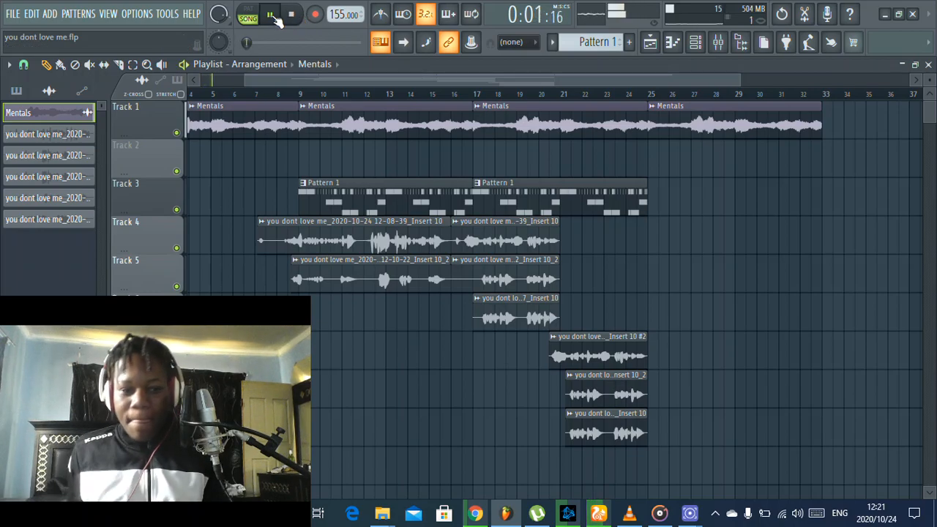
click(271, 14)
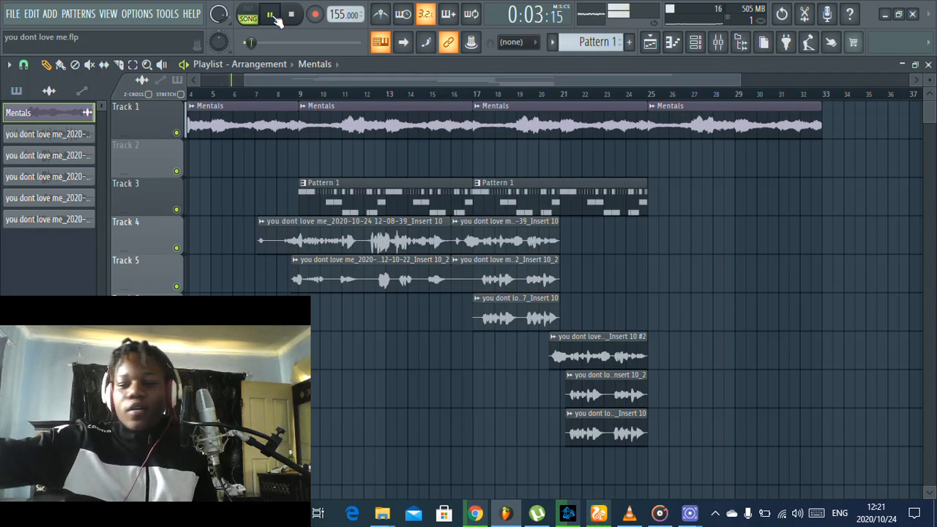
click(270, 14)
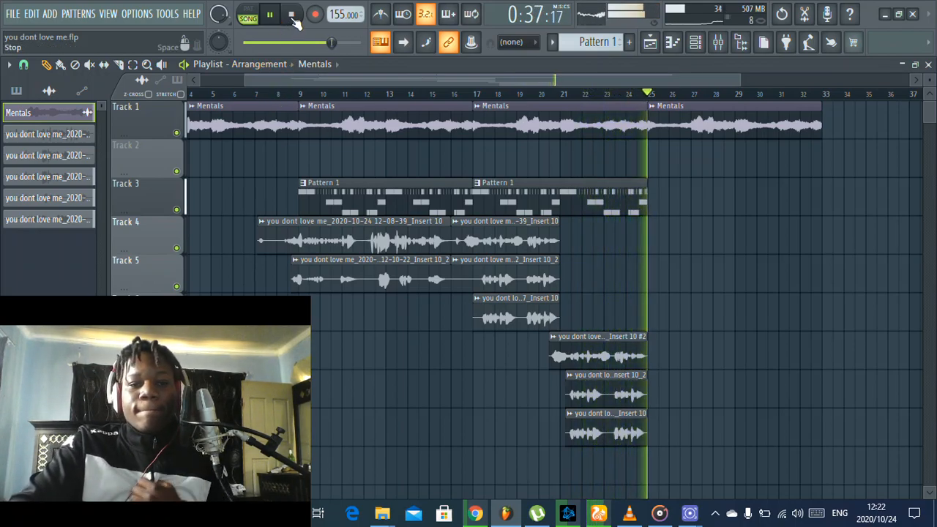
- Stop playback and open the Track 4 vocal clip's Main vox mixer insert
click(291, 14)
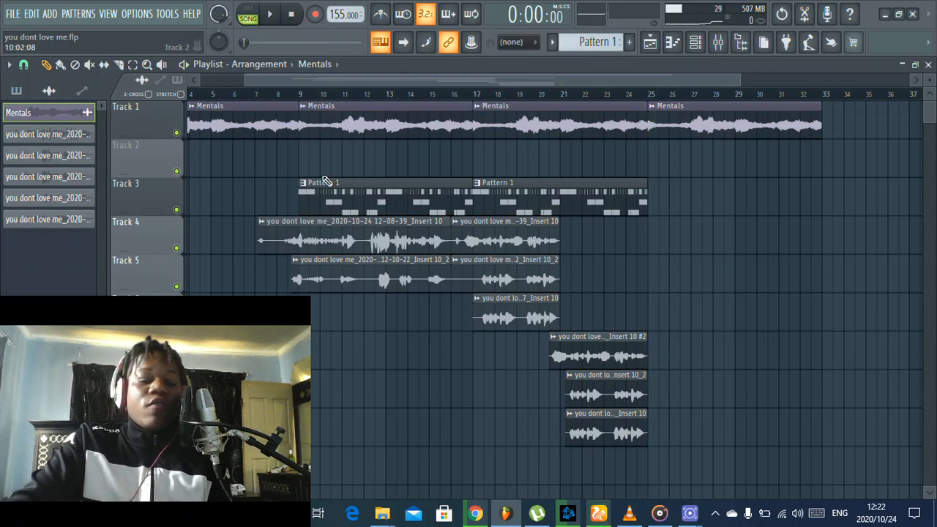
click(352, 242)
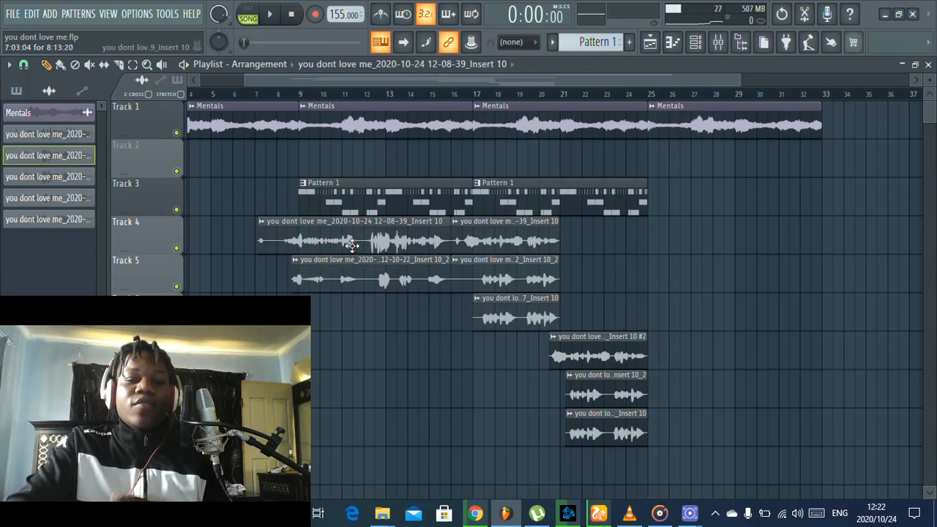
double_click(351, 241)
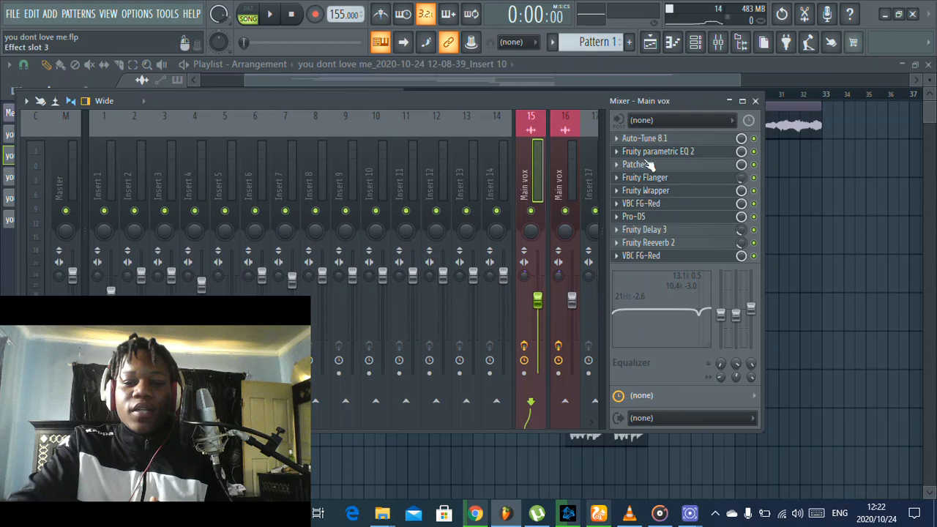
- Open Auto-Tune 8.1 from the Main vox effect slots, showing F minor
click(658, 150)
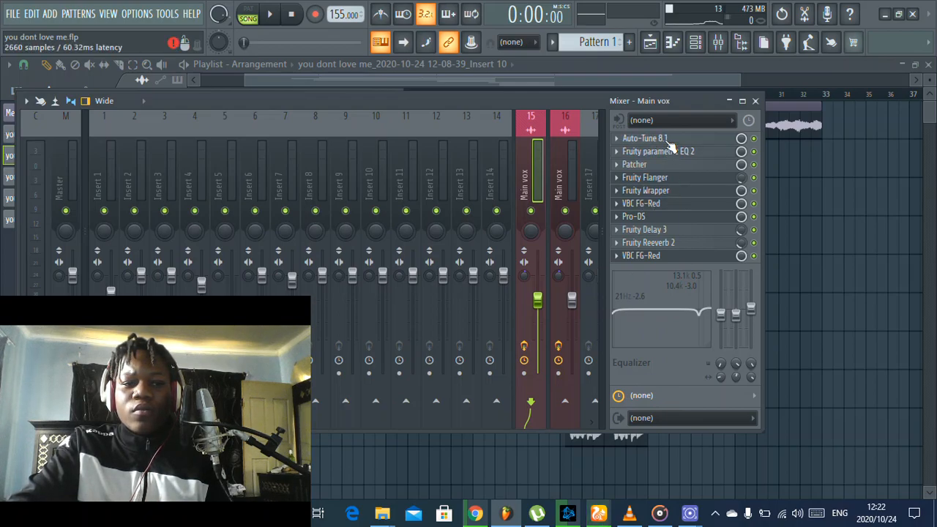
click(634, 165)
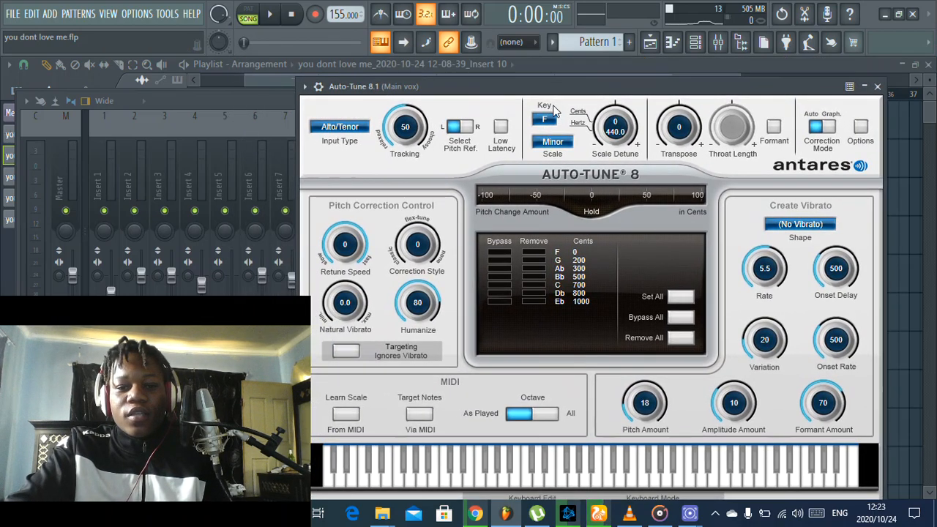
mouse_move(450, 316)
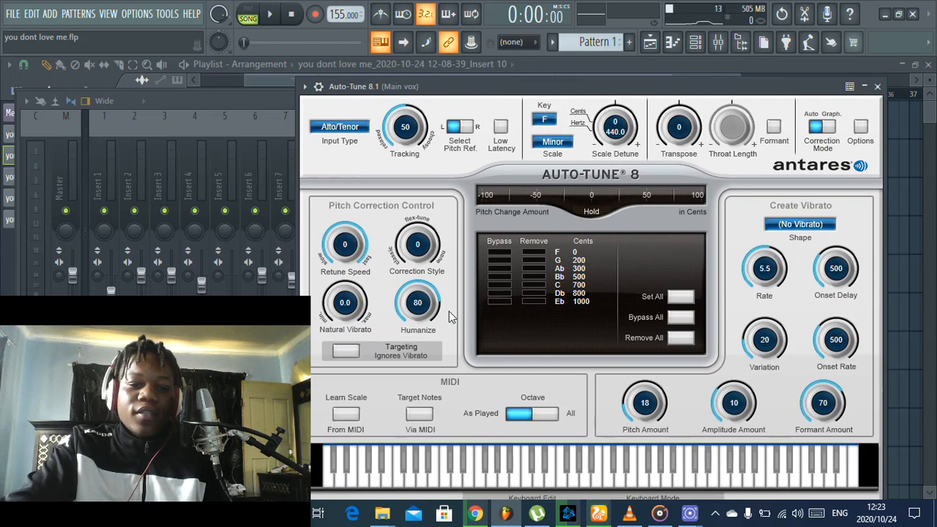
mouse_move(351, 293)
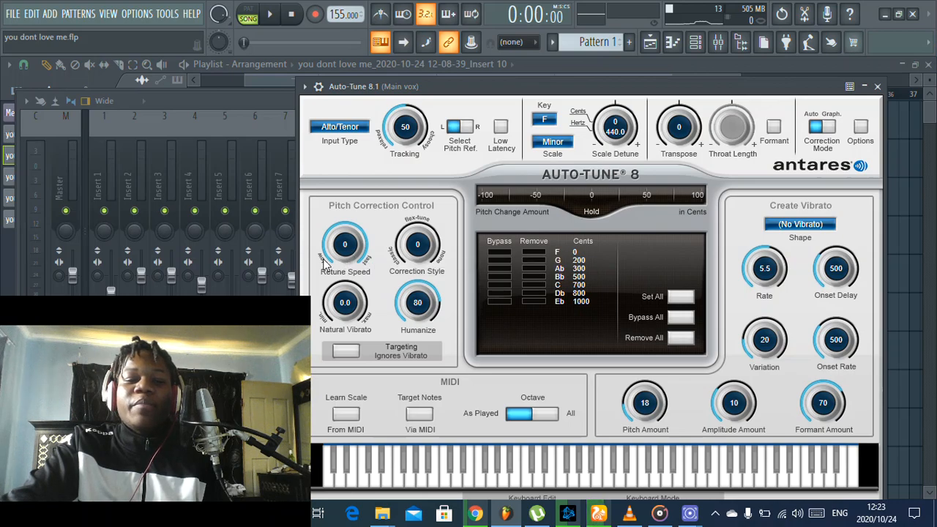
- Drag Auto-Tune's Retune Speed knob on Main vox to 1 ms
drag(345, 244, 345, 220)
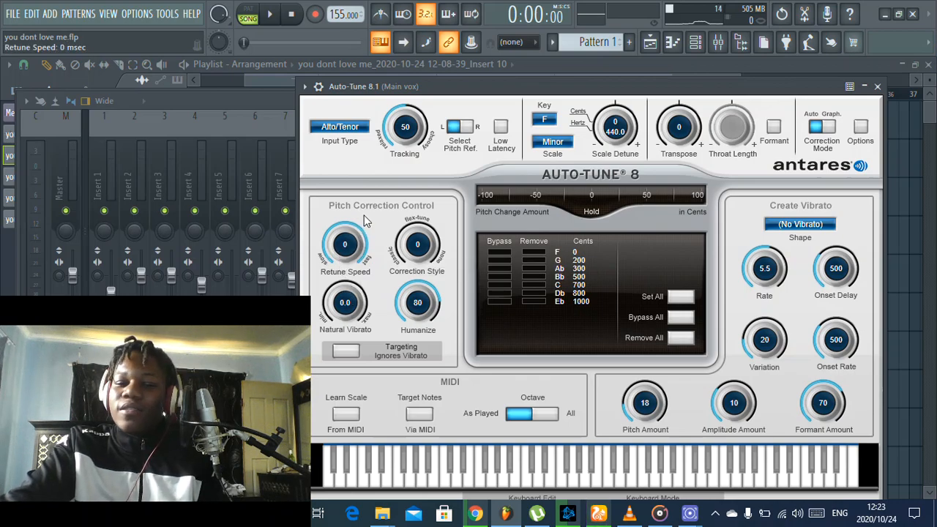
drag(345, 244, 345, 235)
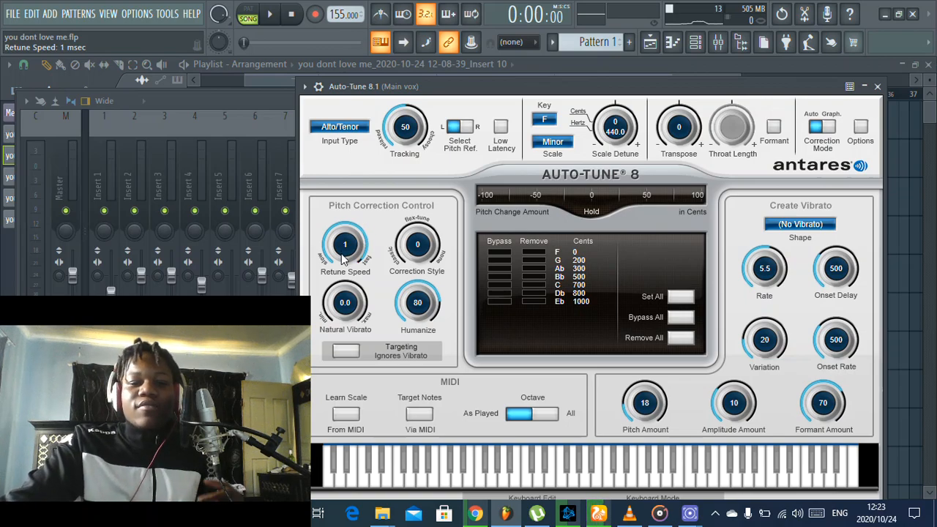
drag(345, 244, 345, 227)
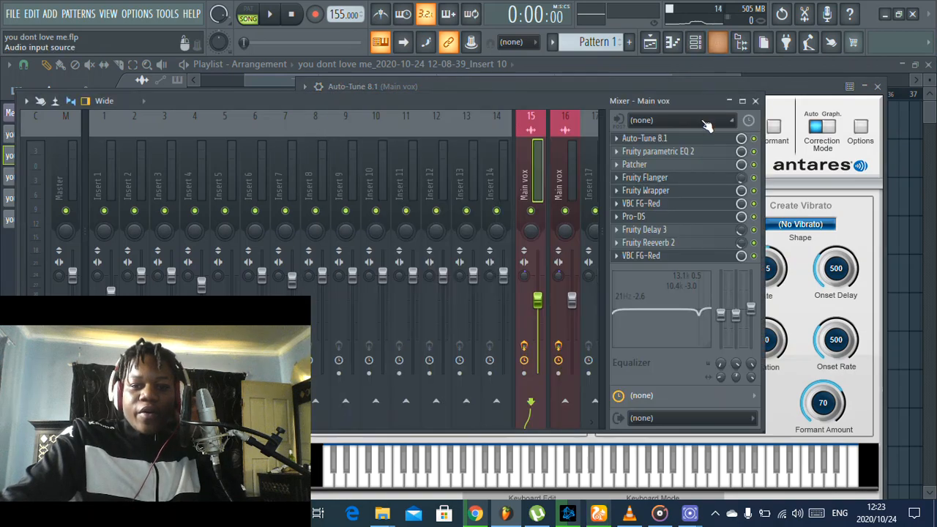
- Shift the Main vox Parametric EQ 2 band 4 cut to about 492 Hz
click(658, 151)
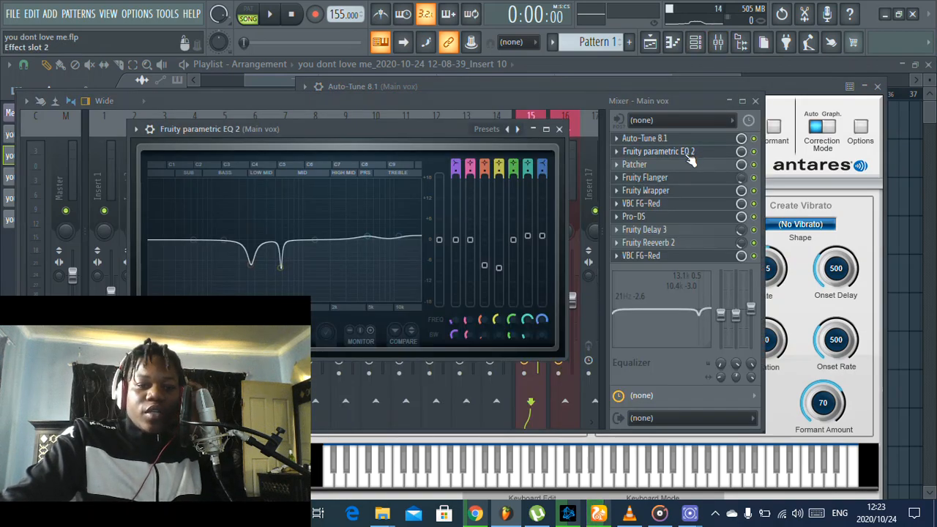
mouse_move(688, 162)
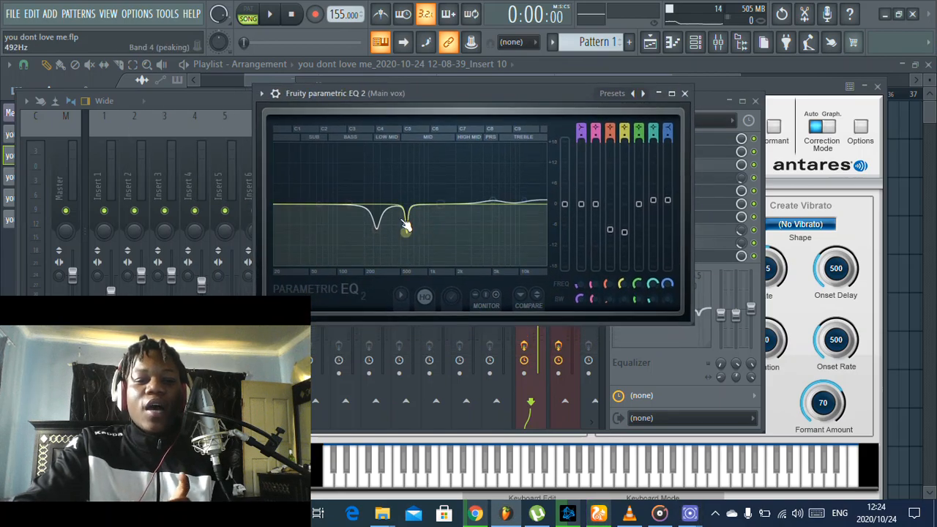
drag(407, 227, 374, 216)
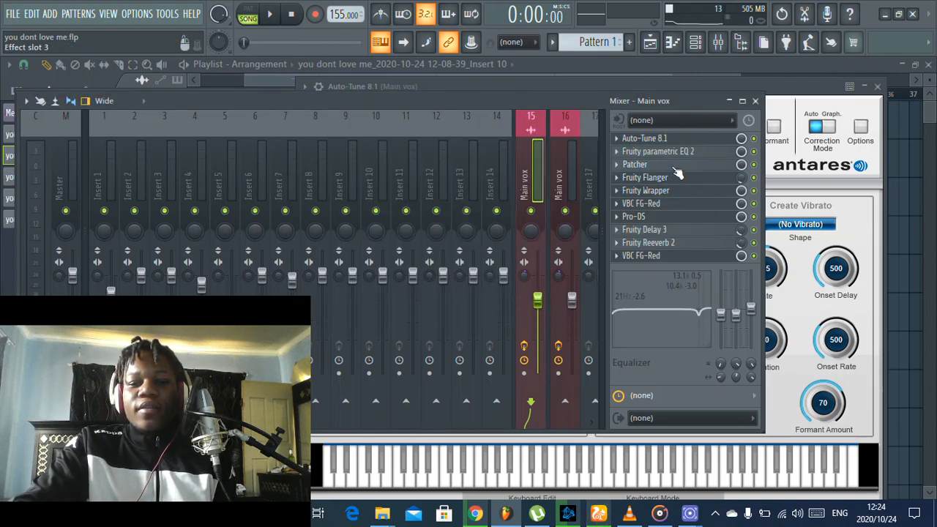
- View the Main vox Patcher's two-EQ map, then open VBC FG-Red on CLA Rock HP
click(635, 164)
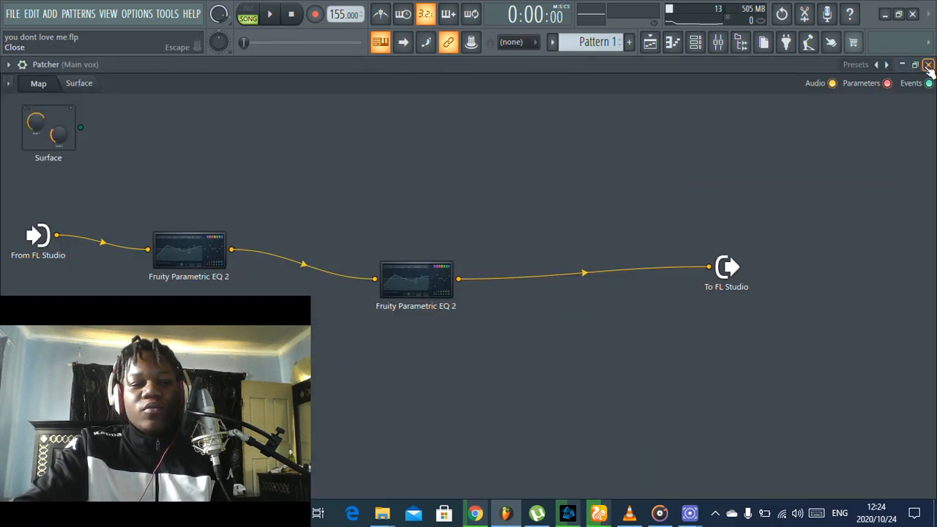
click(929, 65)
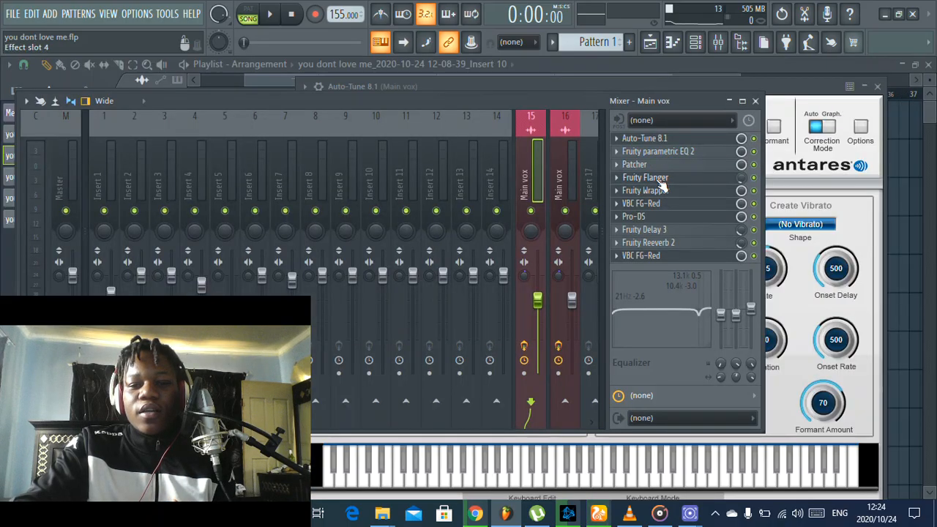
click(645, 177)
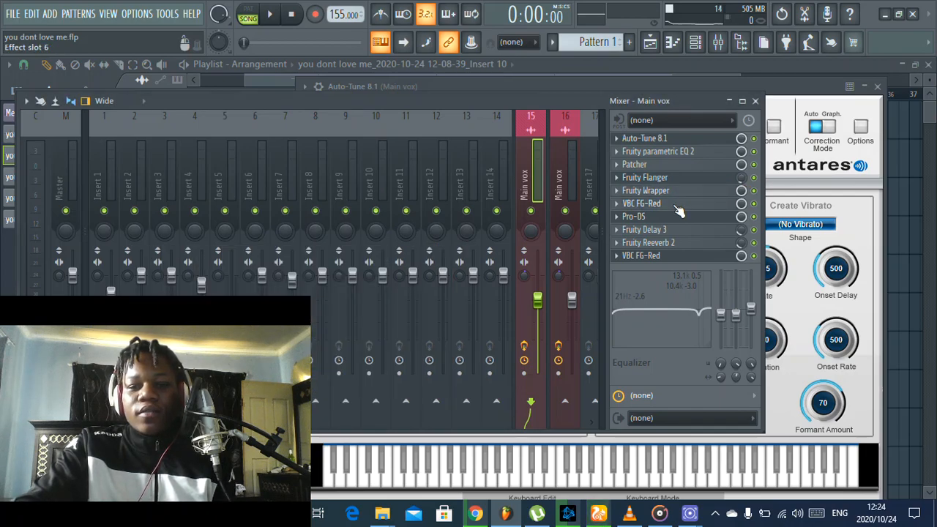
click(642, 203)
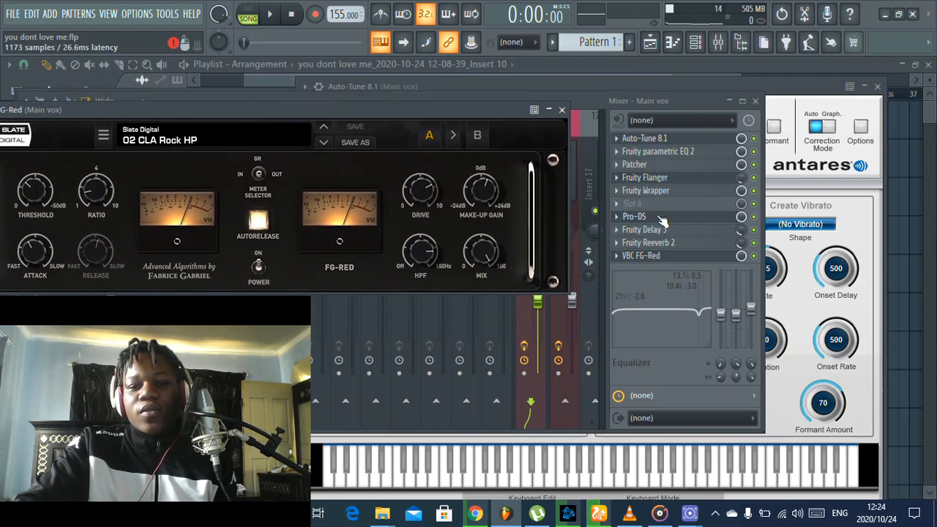
- Review the Main vox Fruity Delay 3 settings, then bring up Fruity Reeverb 2
click(645, 229)
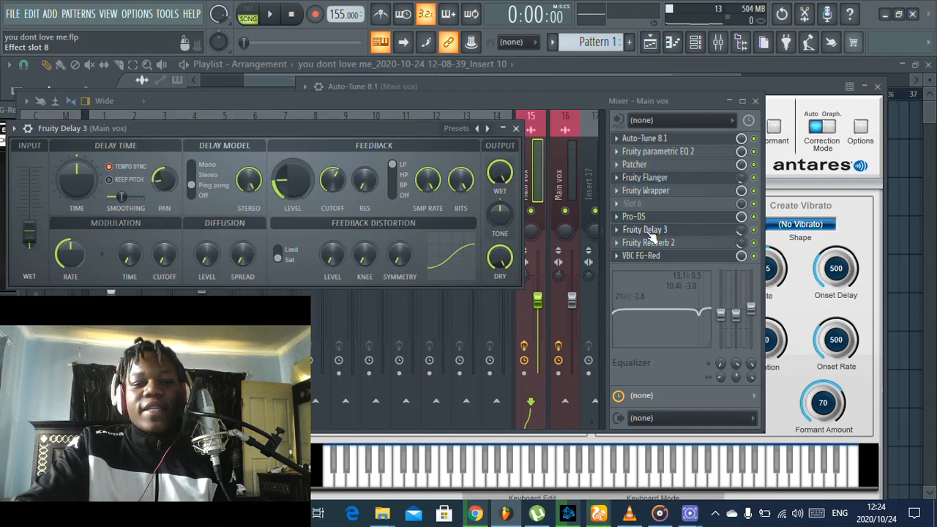
click(109, 180)
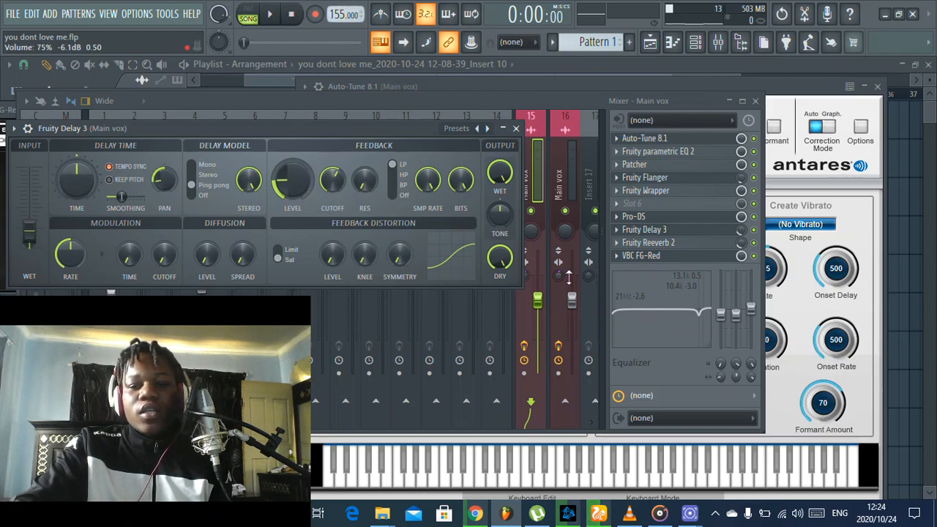
click(516, 128)
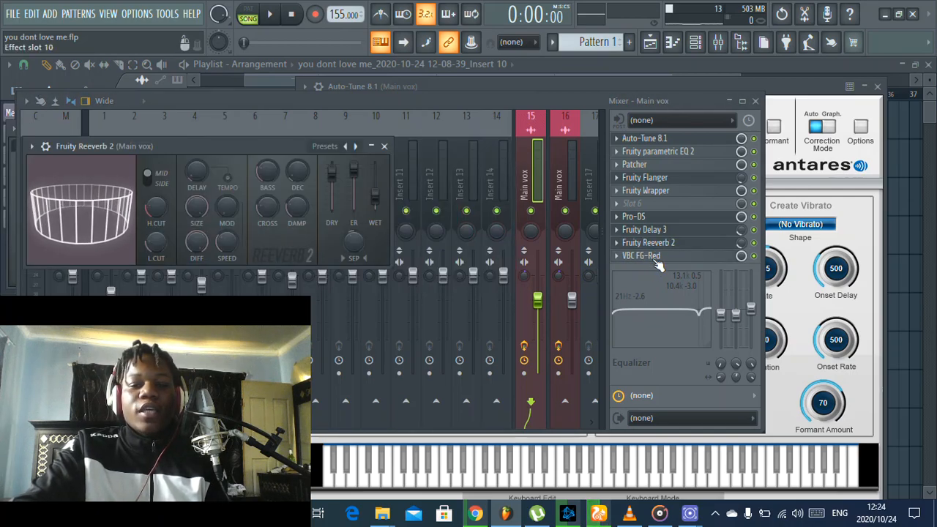
- Open Fruity Reeverb 2 on Main vox and return to the Playlist arrangement
click(641, 255)
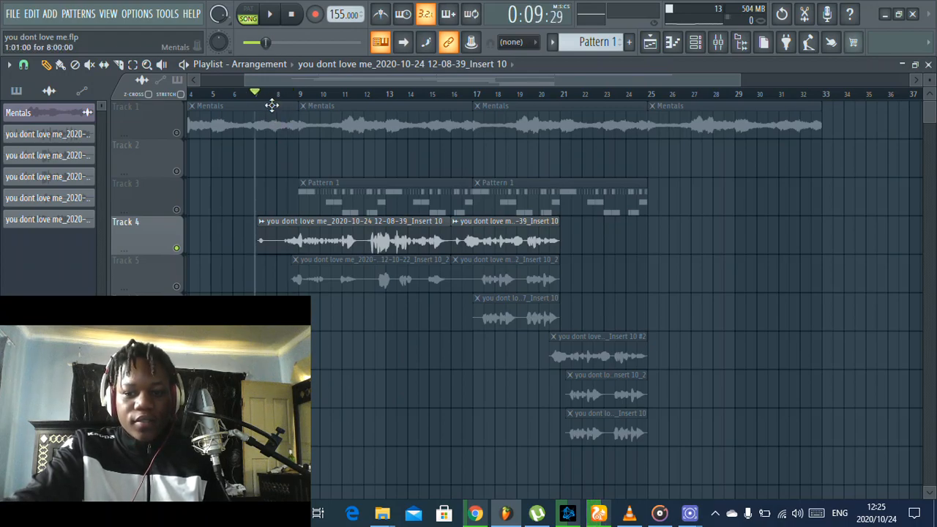
mouse_move(270, 19)
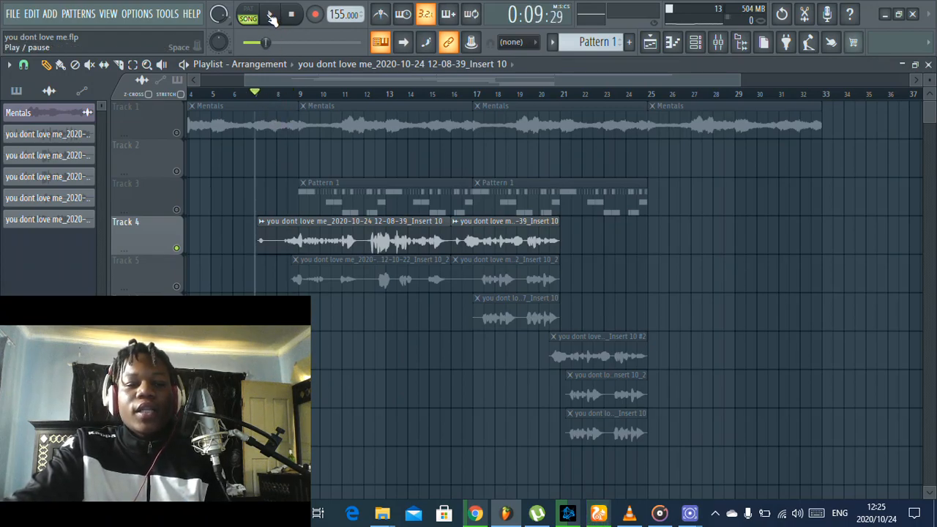
- Play the arrangement, stop, zoom into bars 8–15 and play again
click(270, 14)
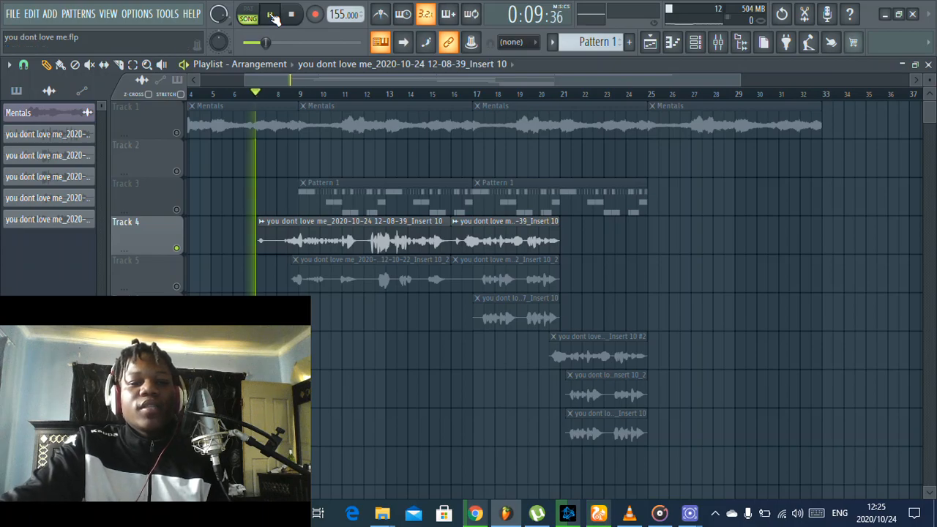
click(271, 14)
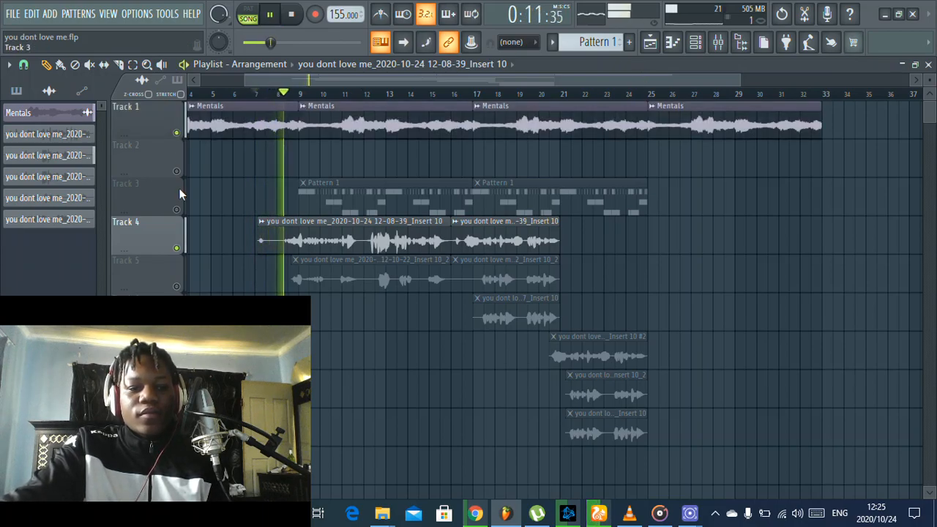
click(695, 42)
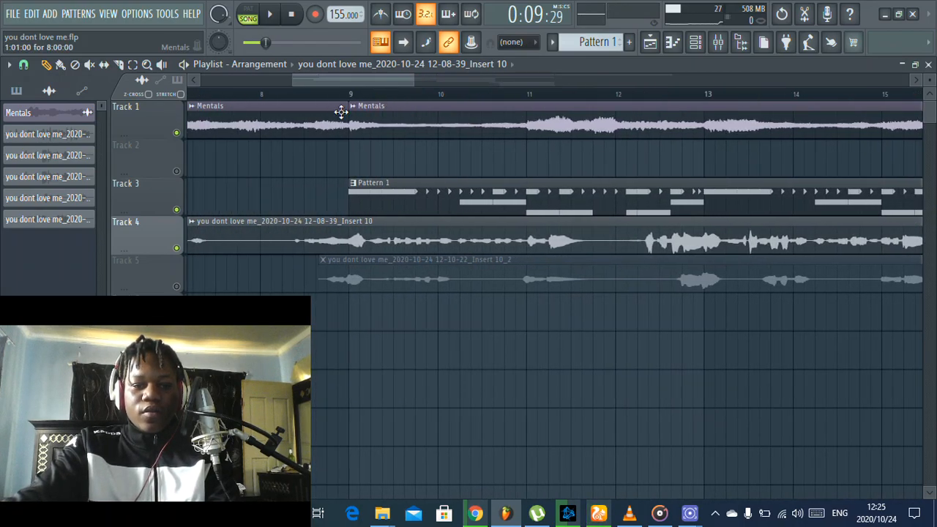
click(269, 13)
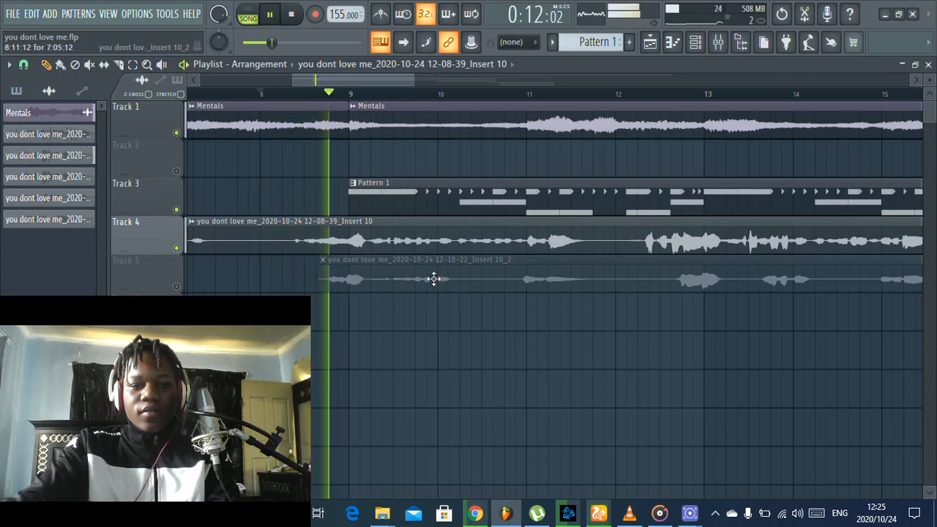
- Stop playback and make the middle Track 4 vocal piece a unique clip
click(292, 15)
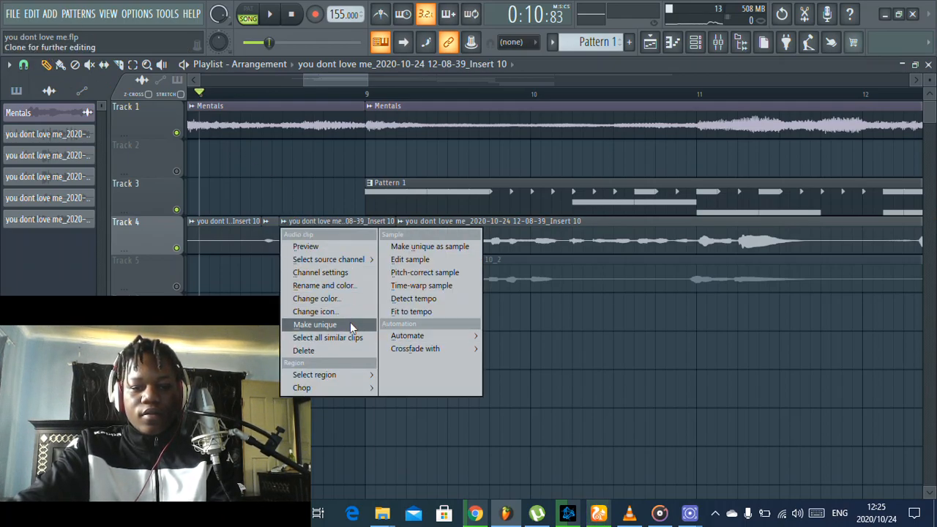
click(315, 325)
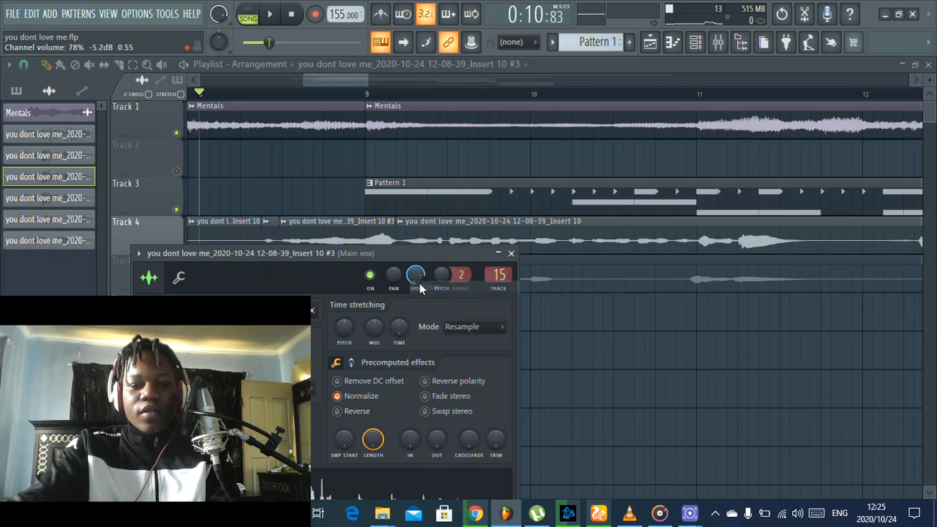
- Drag the #3 vocal clip's volume envelope end point, then make the next Track 4 piece unique
click(512, 252)
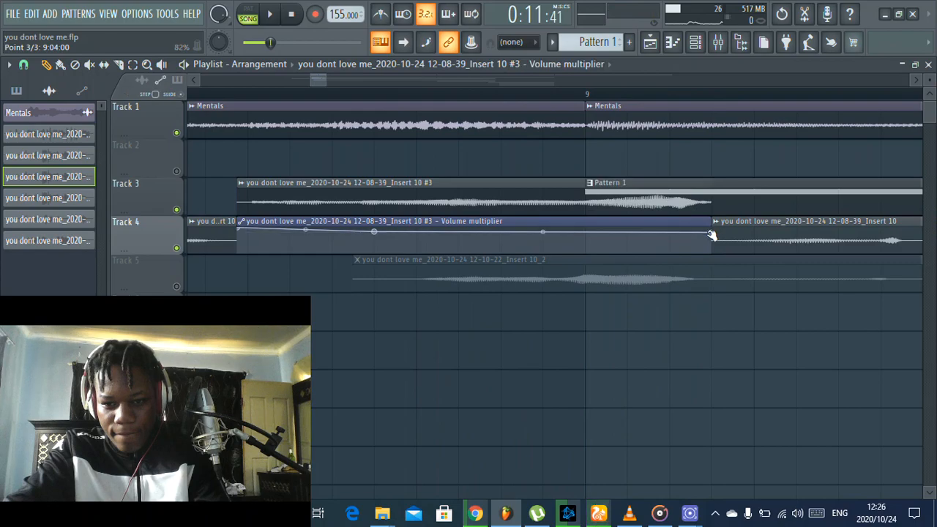
click(270, 13)
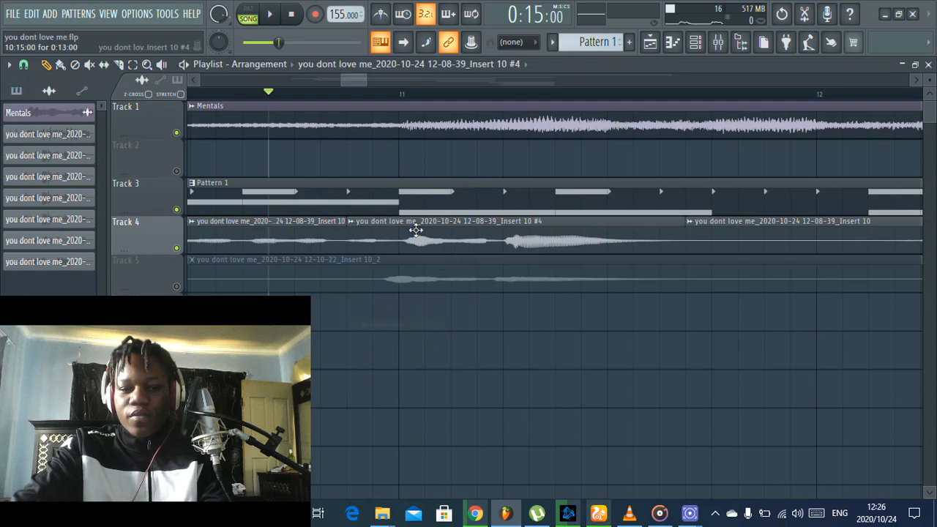
- Add volume automation to the #4 vocal clip and adjust the envelope's middle point
right_click(416, 230)
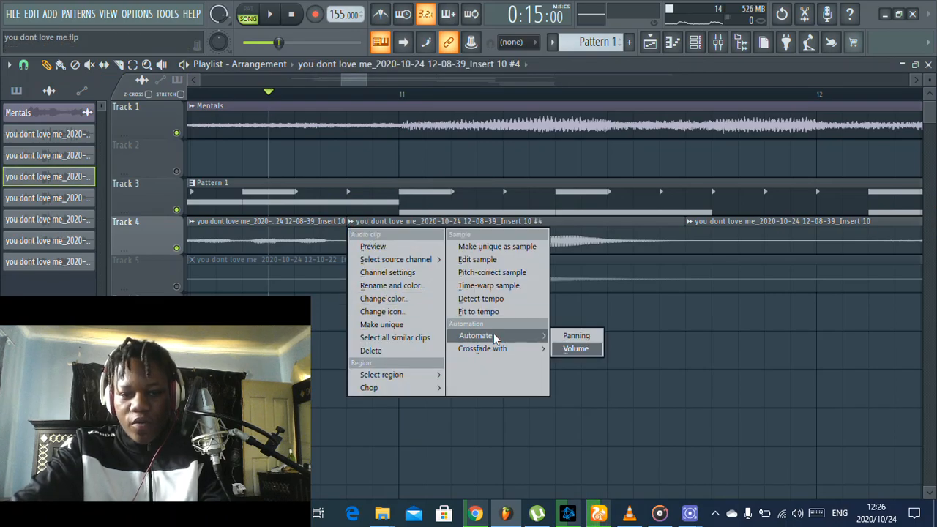
click(576, 348)
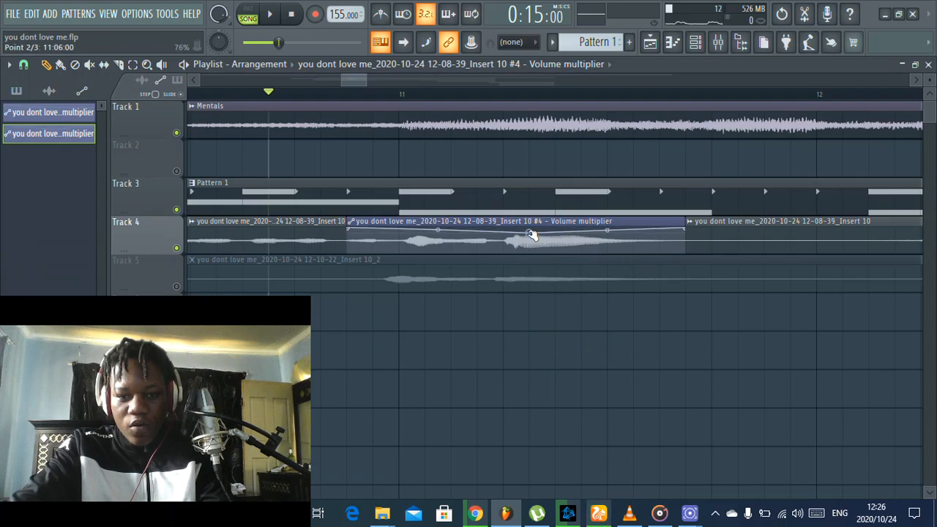
click(269, 14)
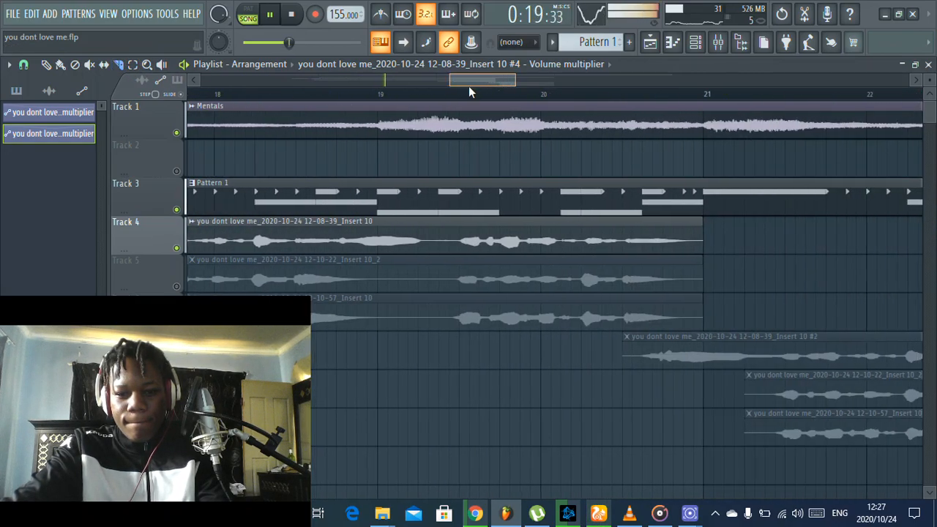
scroll(left, 3)
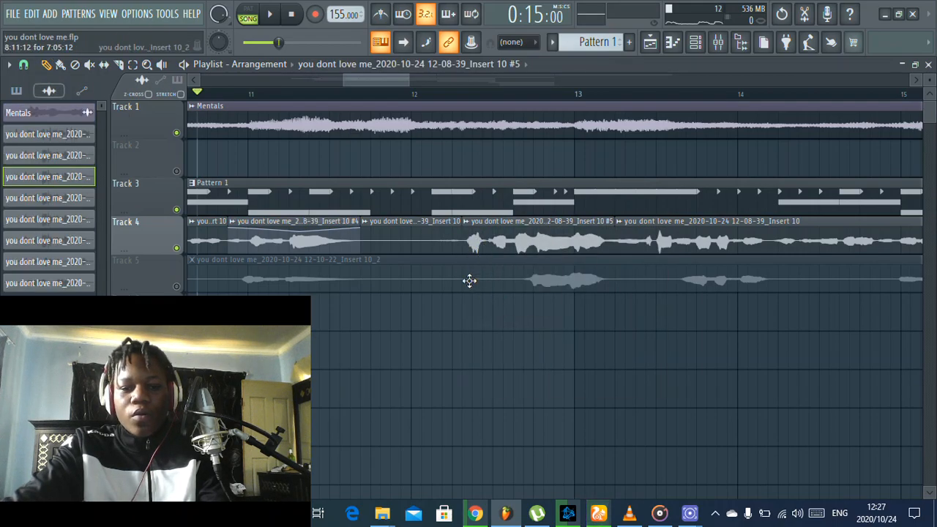
- Add volume automation to the #5 vocal clip and set playback to start just before it
right_click(469, 231)
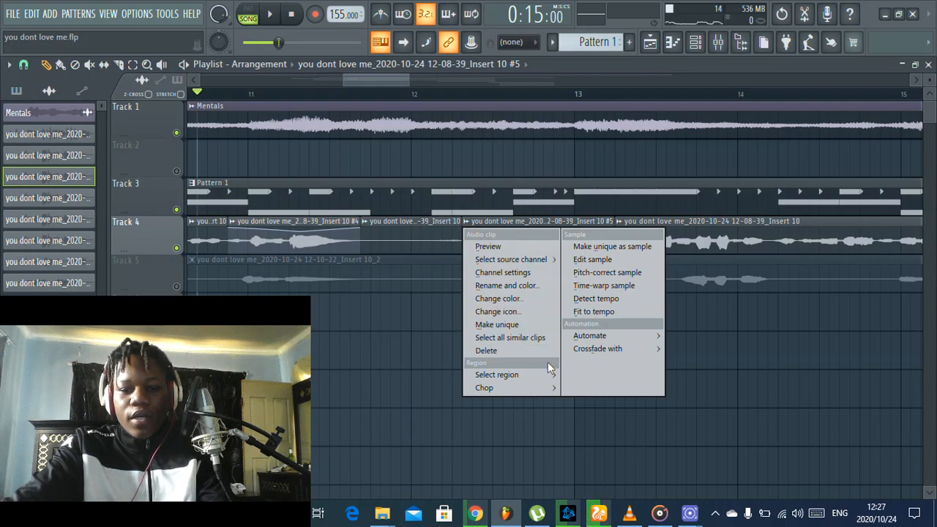
mouse_move(589, 335)
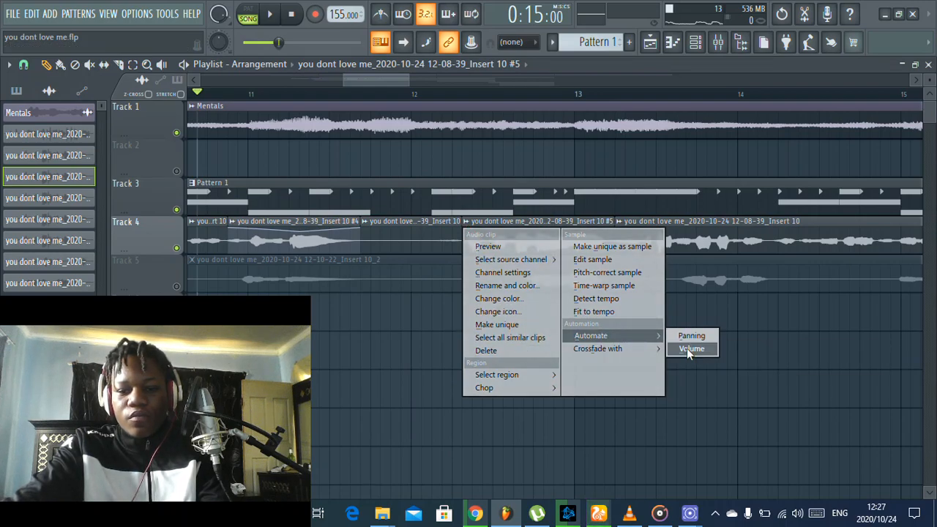
click(691, 349)
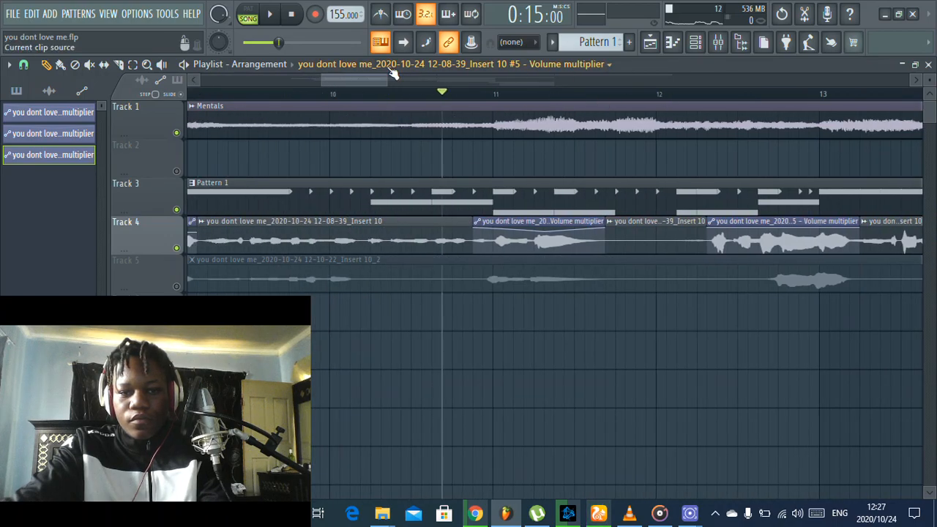
scroll(right, 3)
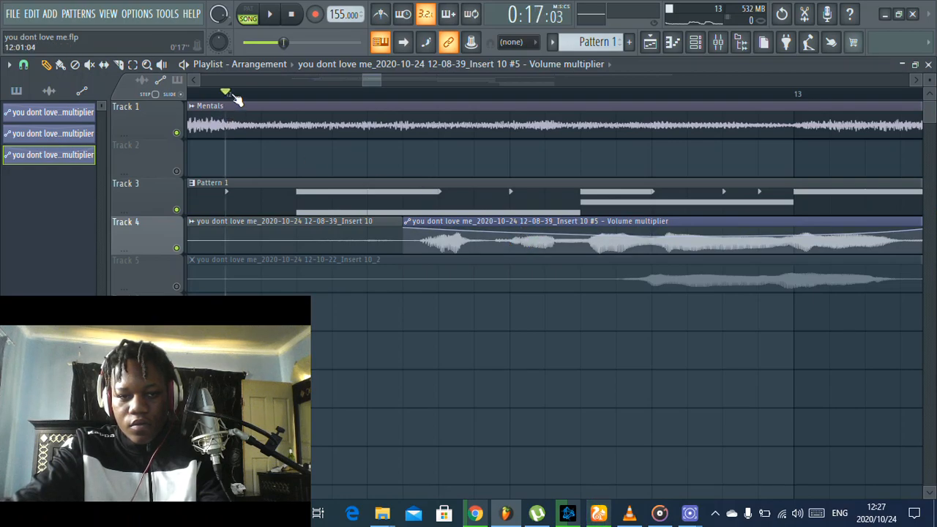
click(269, 13)
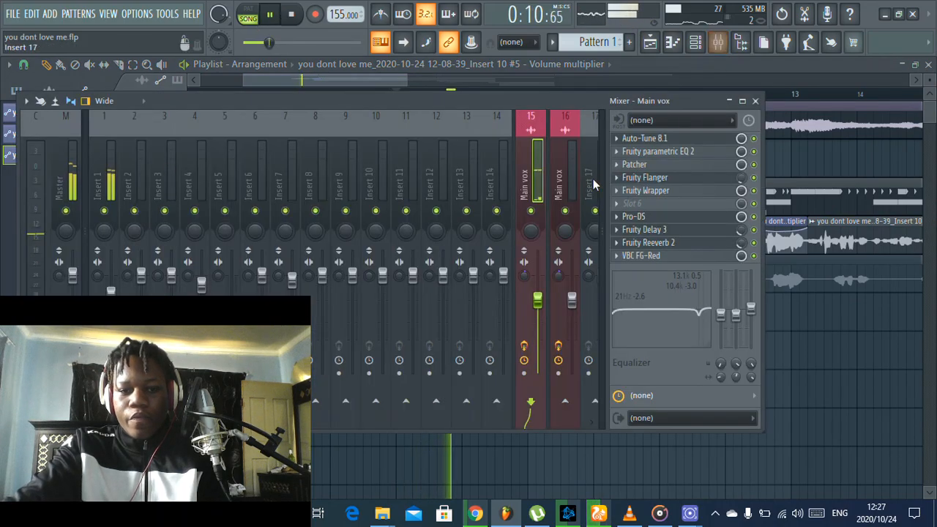
click(565, 175)
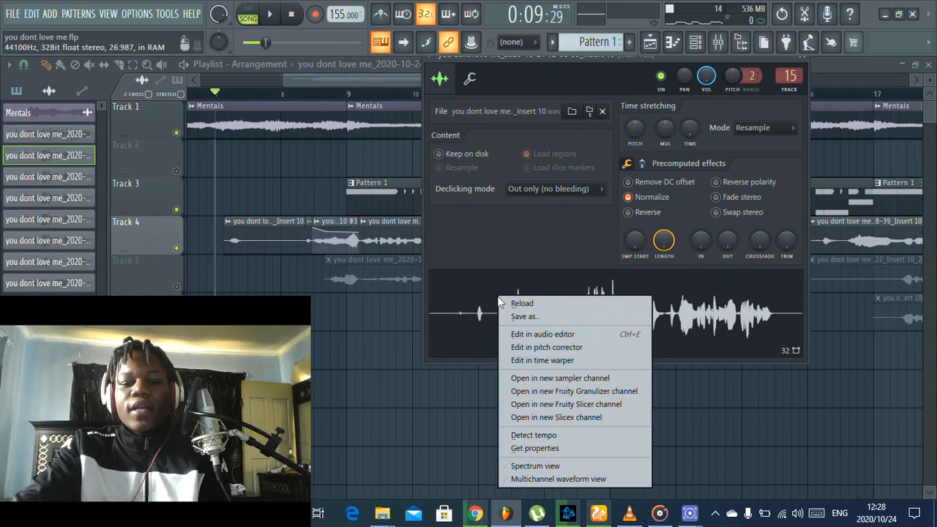
mouse_move(543, 334)
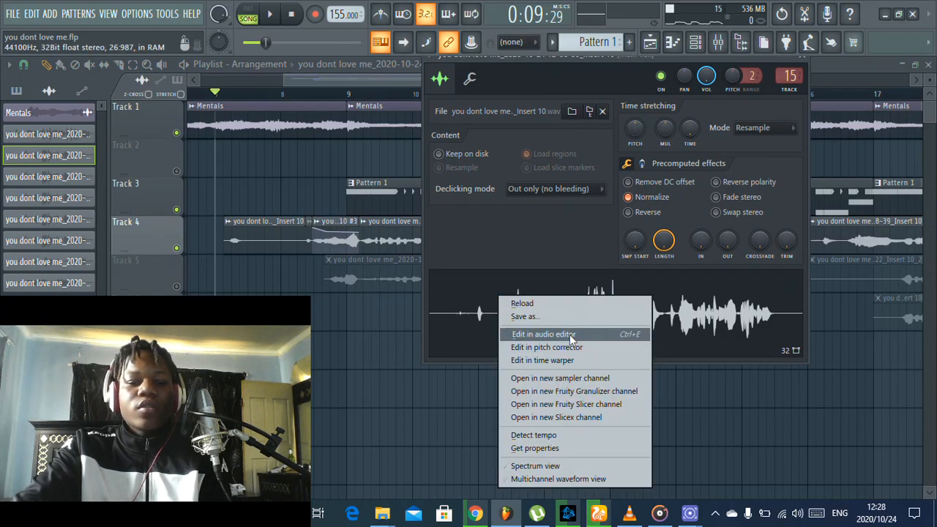
- Open the Track 4 vocal take in Edison, capture a noise profile and run the denoise clean-up
click(544, 334)
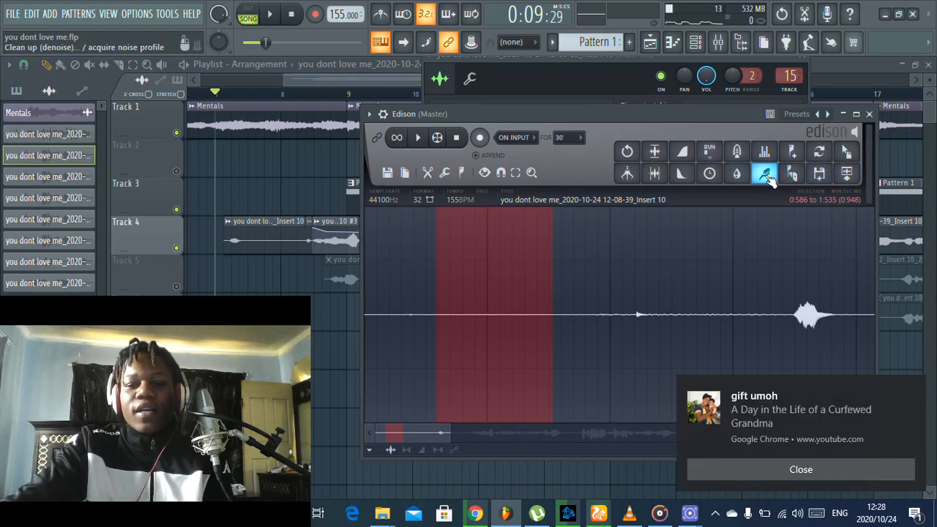
click(765, 174)
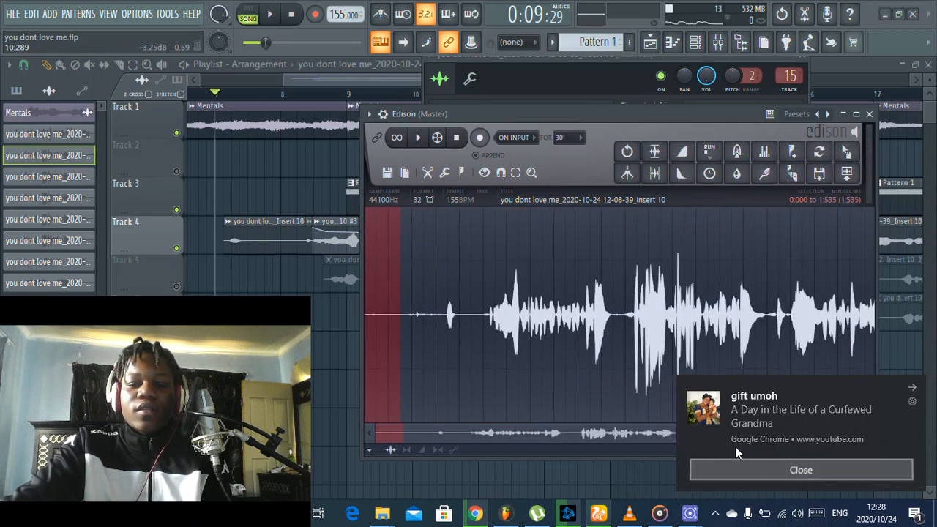
click(627, 152)
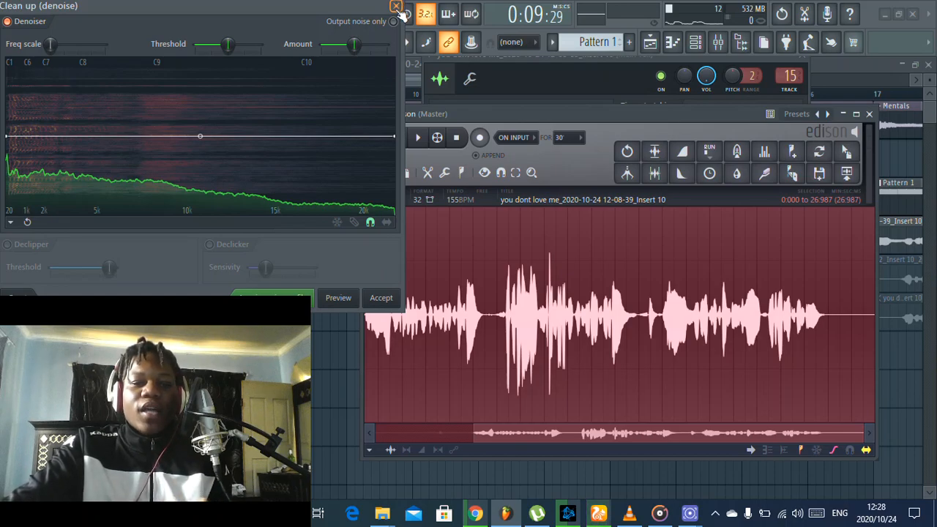
click(396, 6)
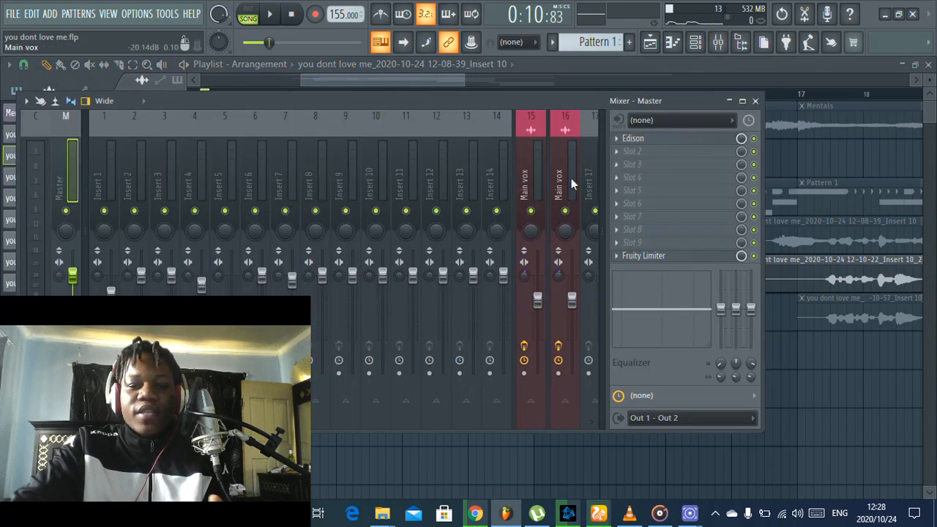
- Reopen the mixer and open Main vox's Fruity Parametric EQ 2 and Auto-Tune 8.1 during playback
click(565, 176)
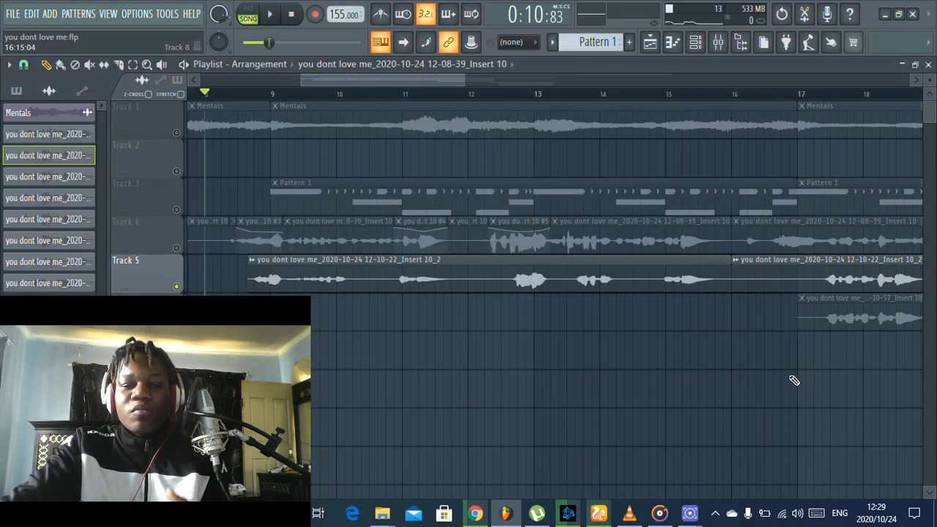
click(269, 13)
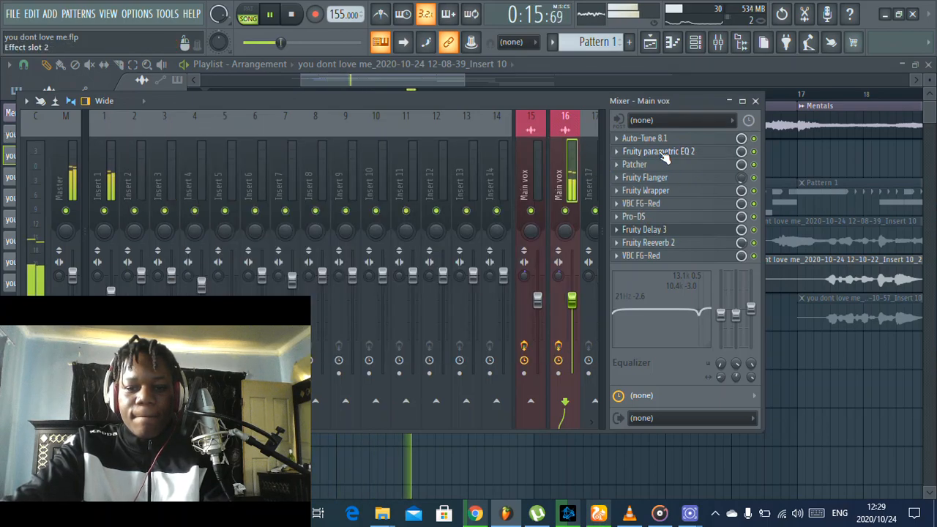
click(658, 151)
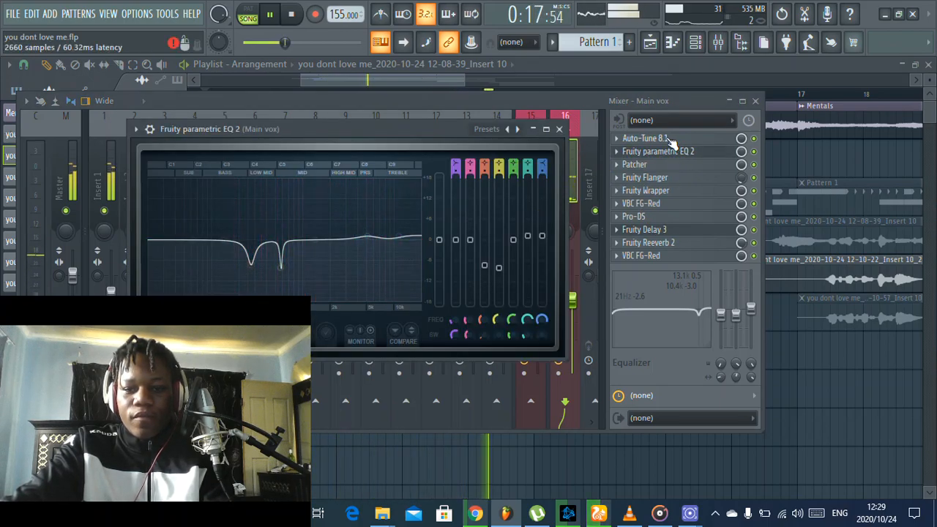
click(644, 138)
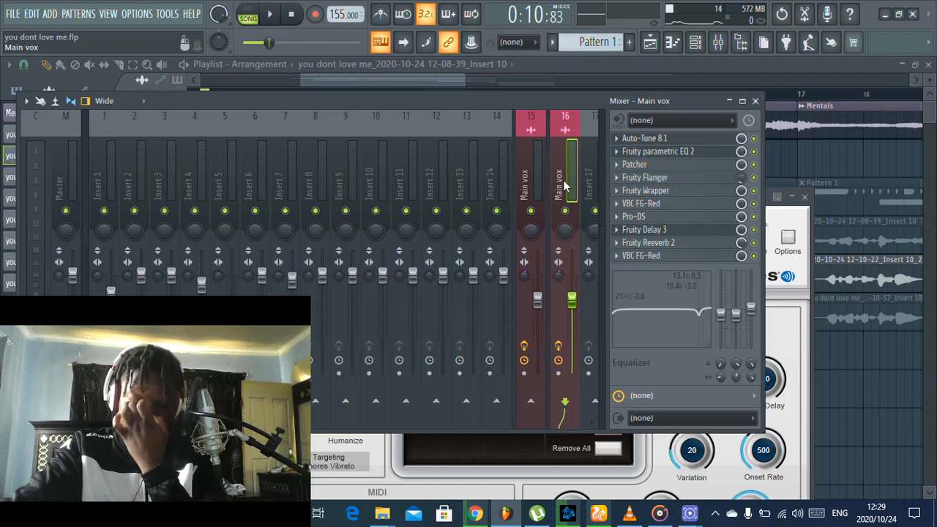
click(270, 14)
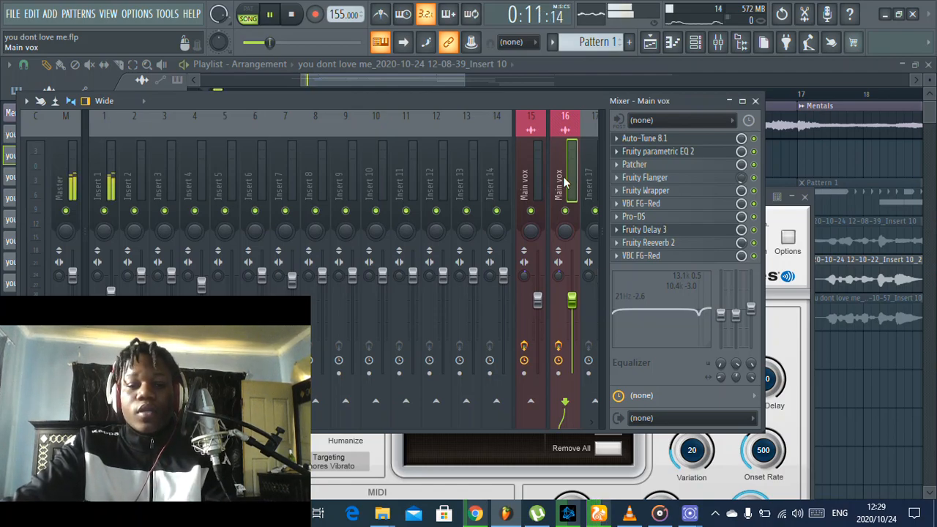
click(270, 14)
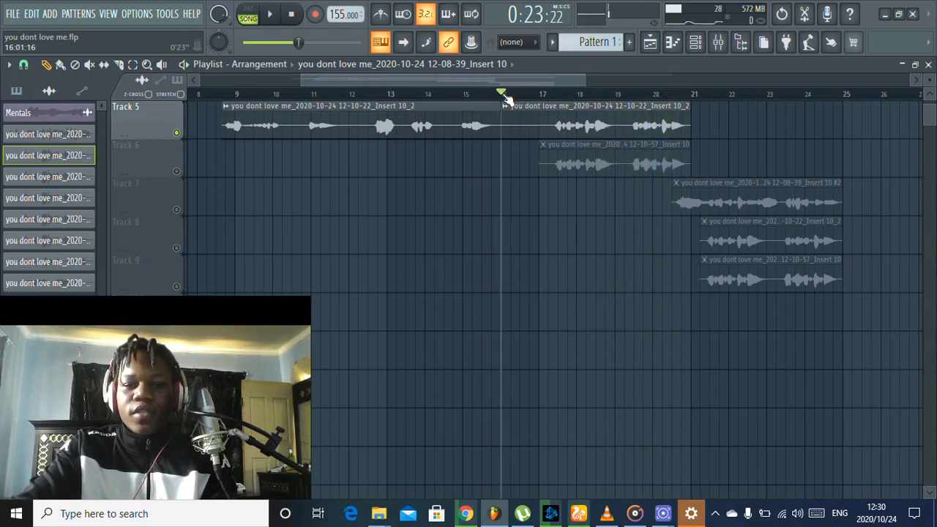
- Return to the top of the arrangement and place the playhead at bar 7
click(269, 14)
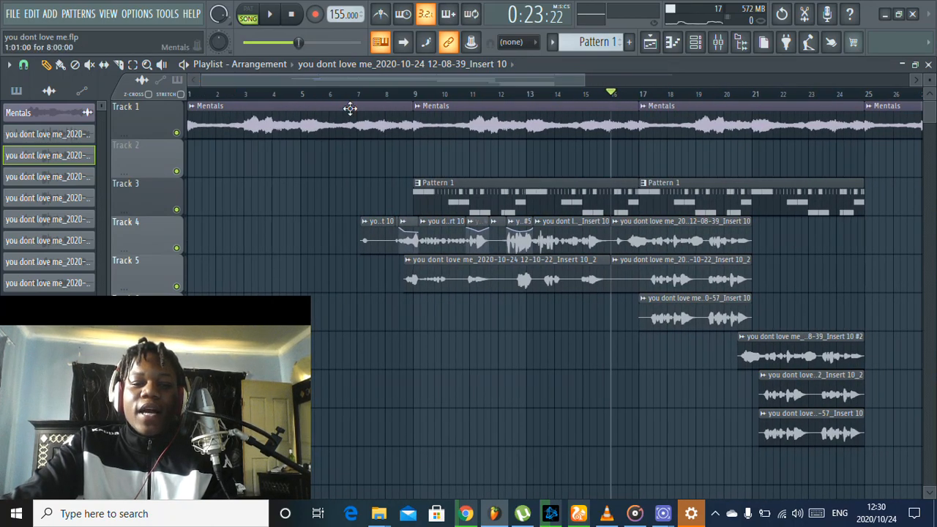
click(356, 93)
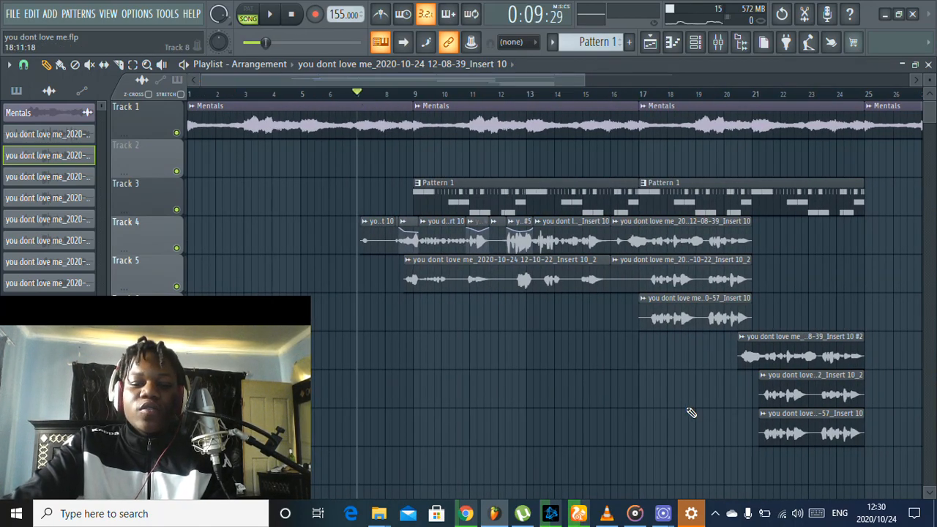
click(269, 14)
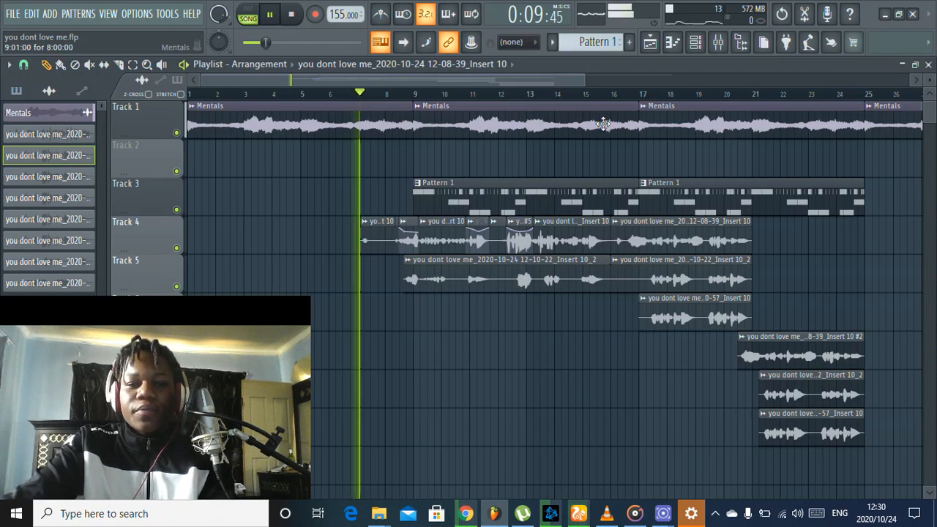
click(292, 14)
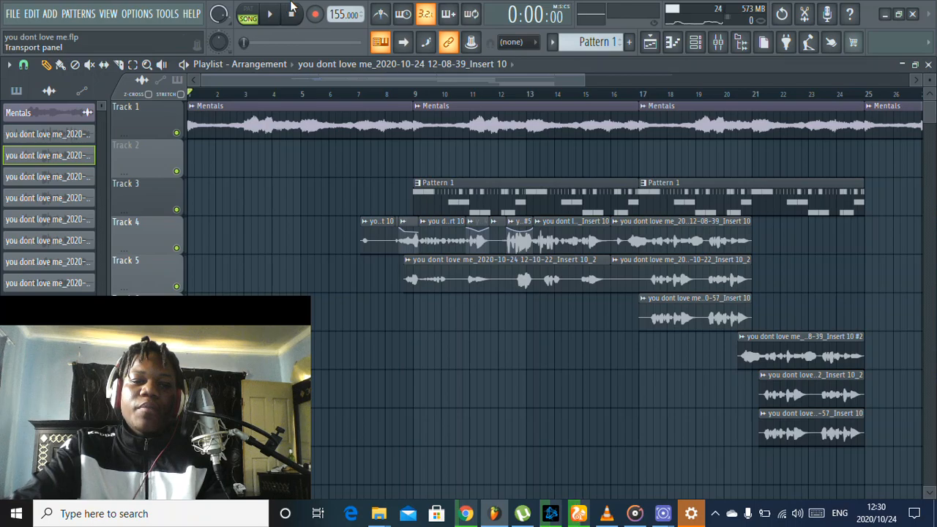
click(270, 14)
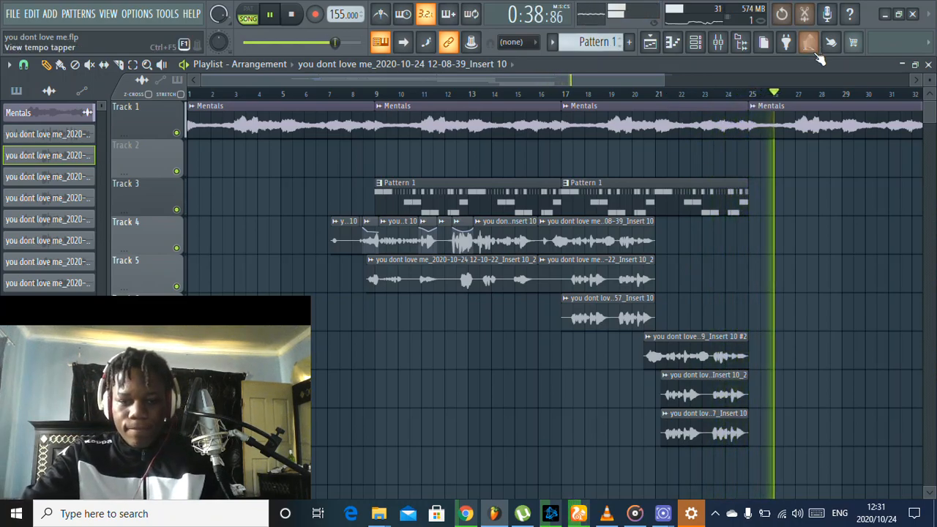
click(291, 13)
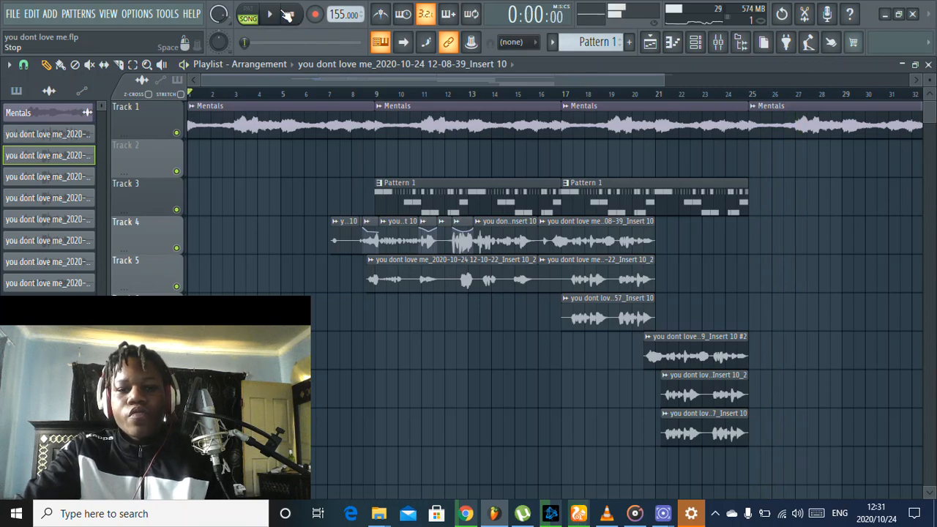
- Lower the Insert 10 mixer fader to 80% (−4.8 dB)
click(291, 14)
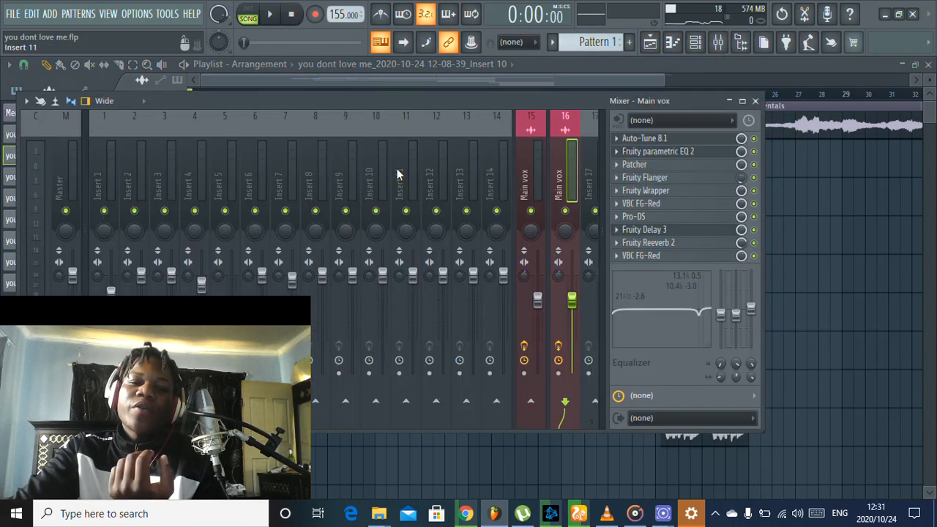
click(376, 176)
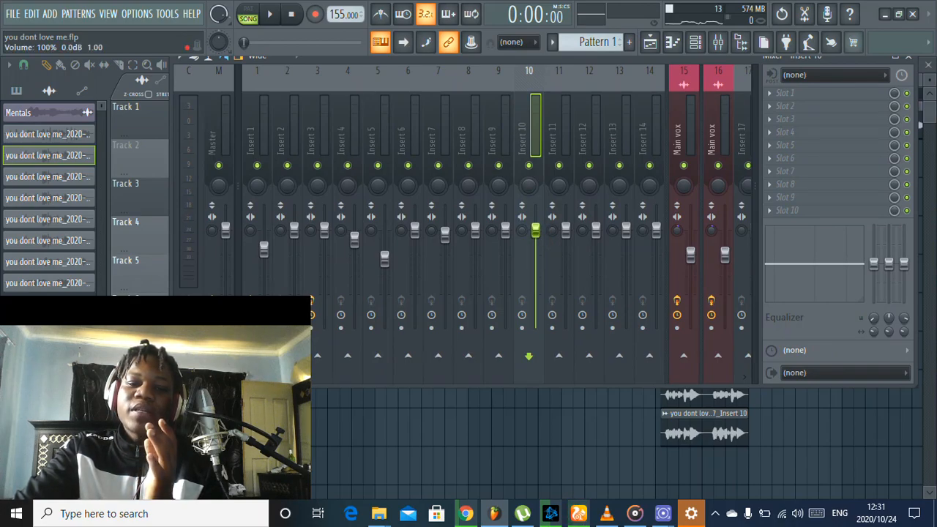
drag(536, 231, 535, 250)
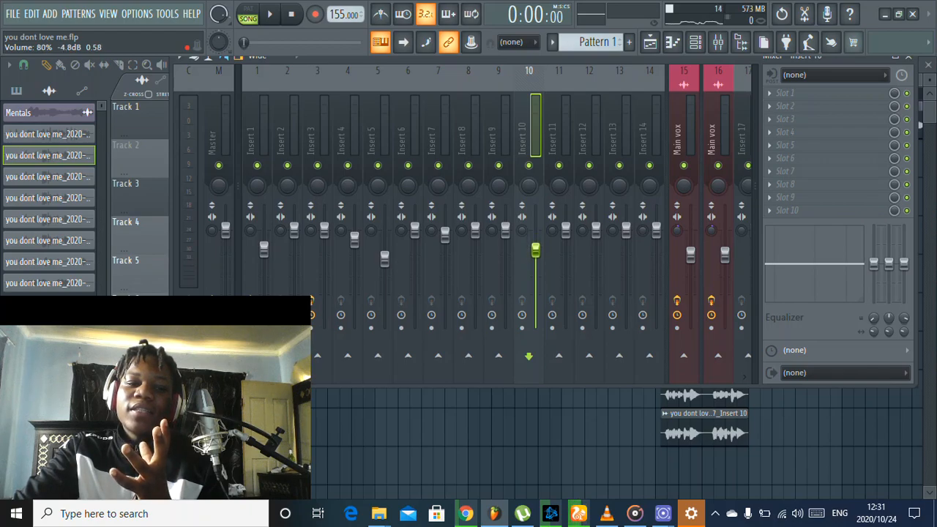